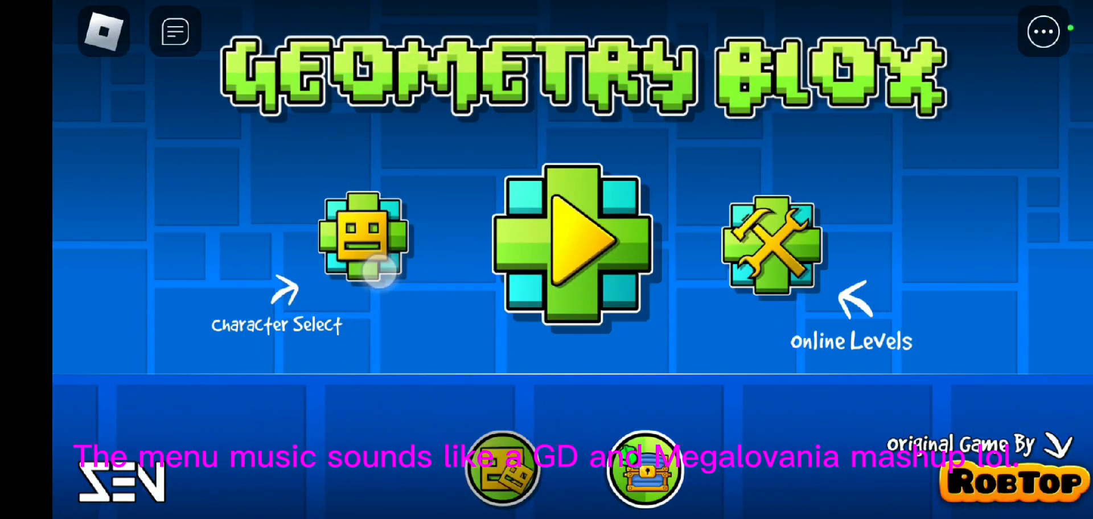
Pick the mushroom cube icon with orange as its first colour and accept.
click(362, 240)
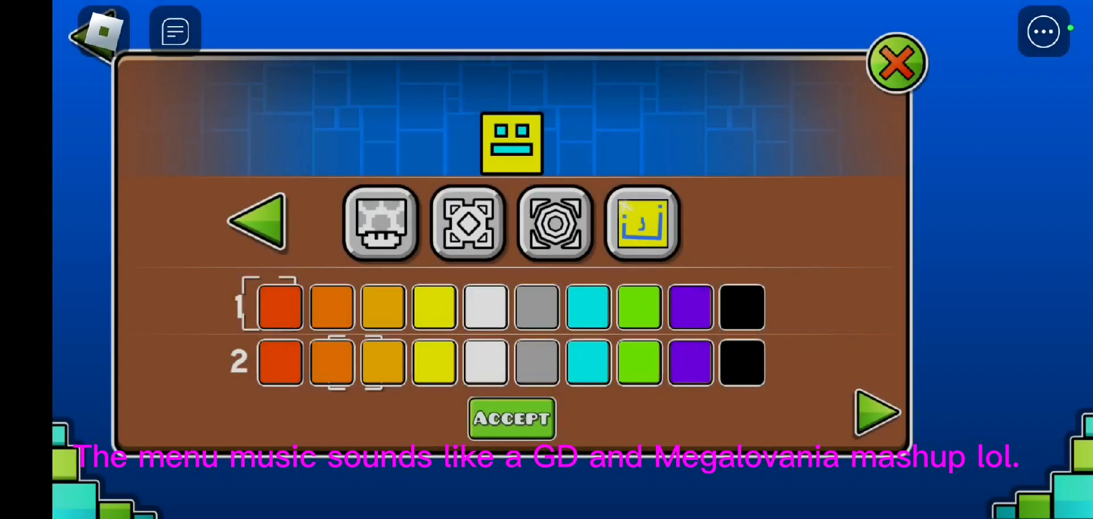
click(381, 224)
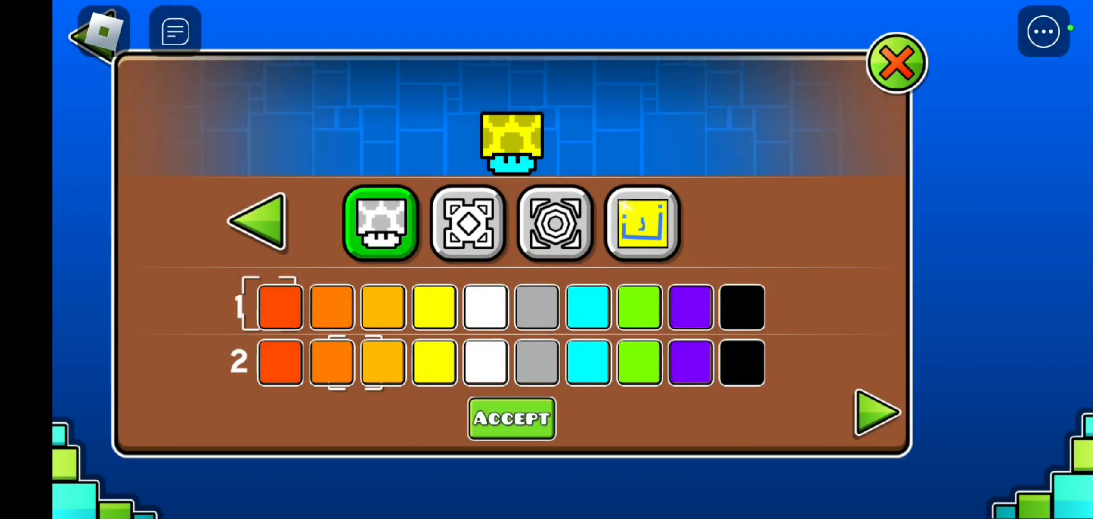
click(485, 361)
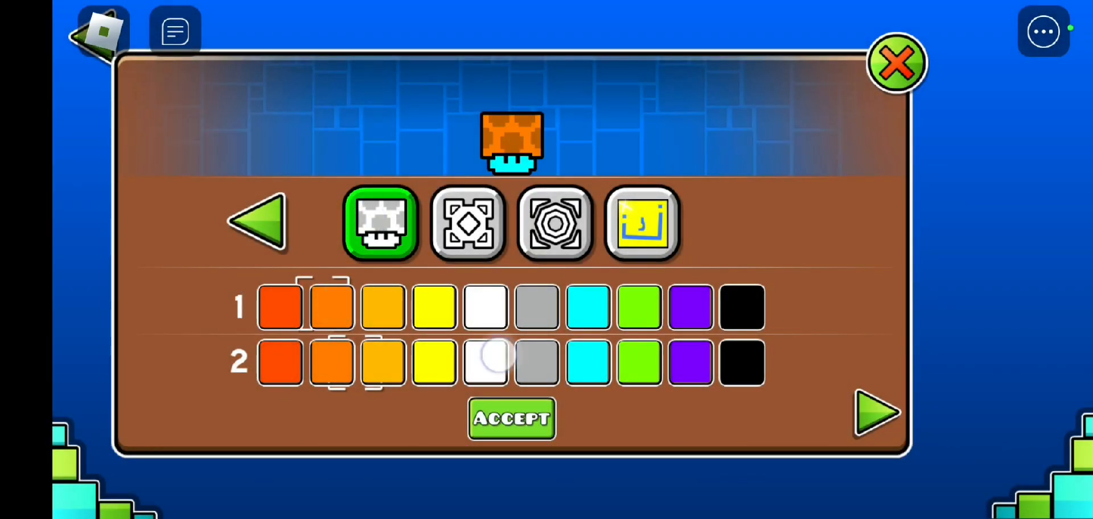
click(896, 63)
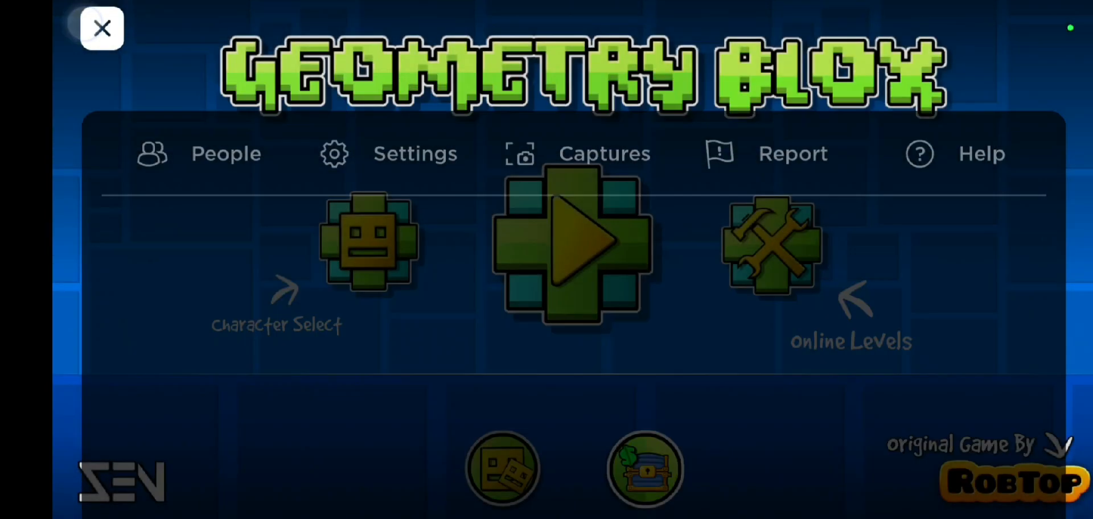
Play the platform level, jumping the cube past orbs, a spike and up to the checkpoint.
click(572, 244)
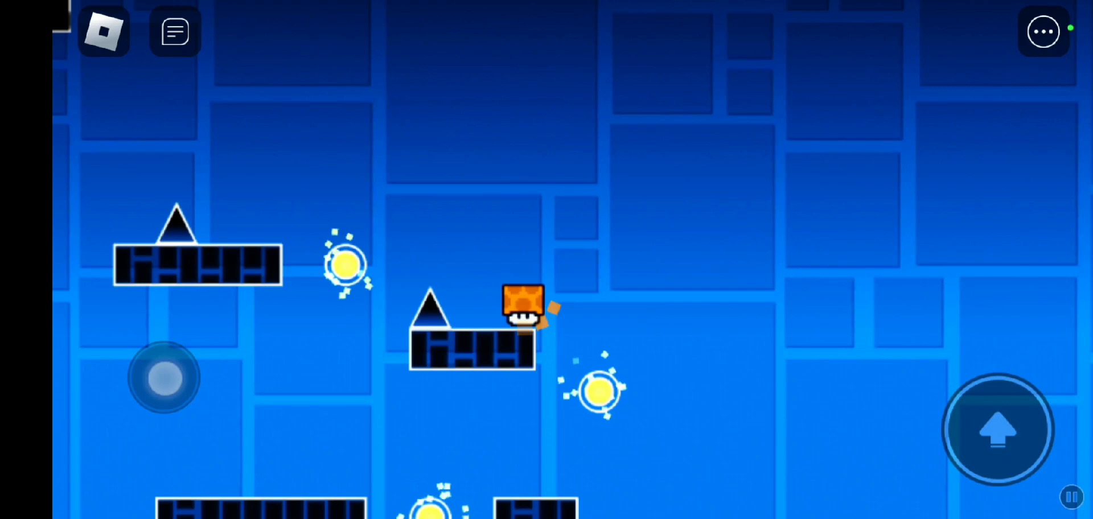
click(999, 429)
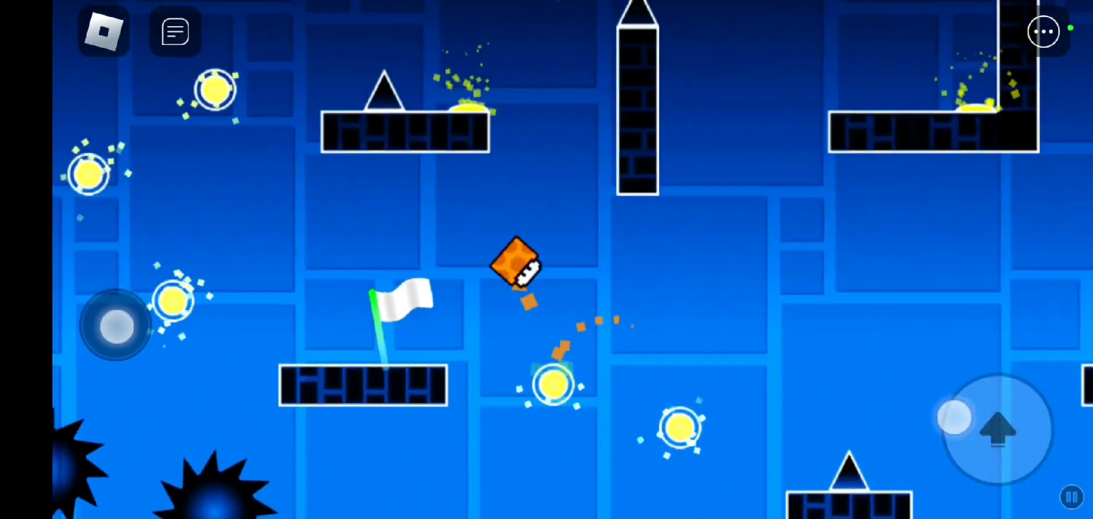
click(996, 432)
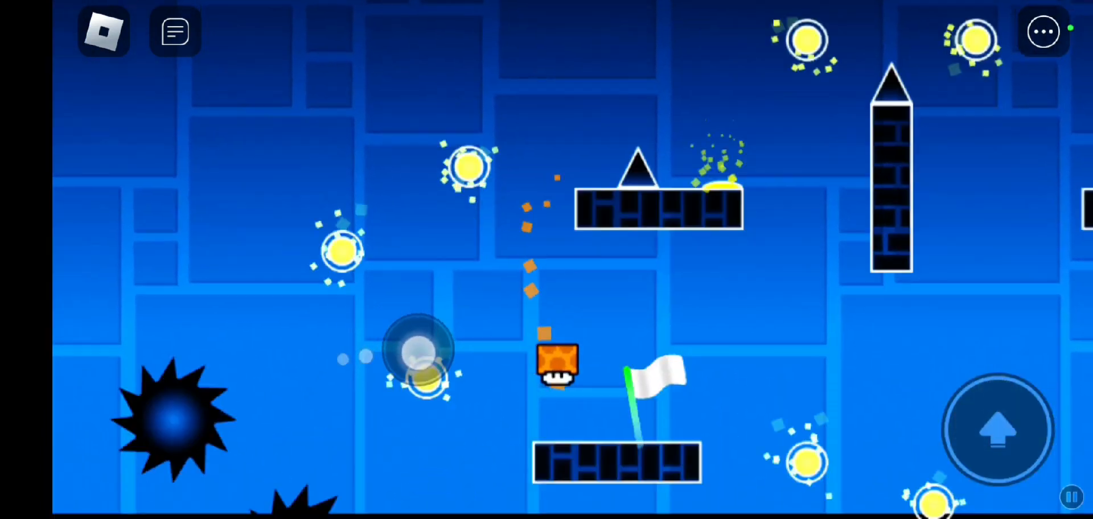
click(999, 431)
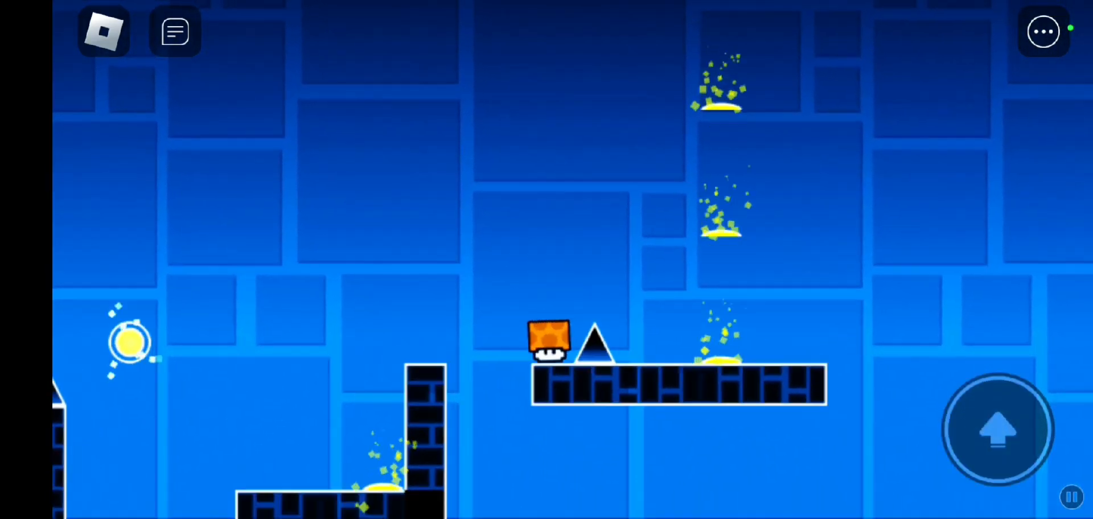
click(998, 429)
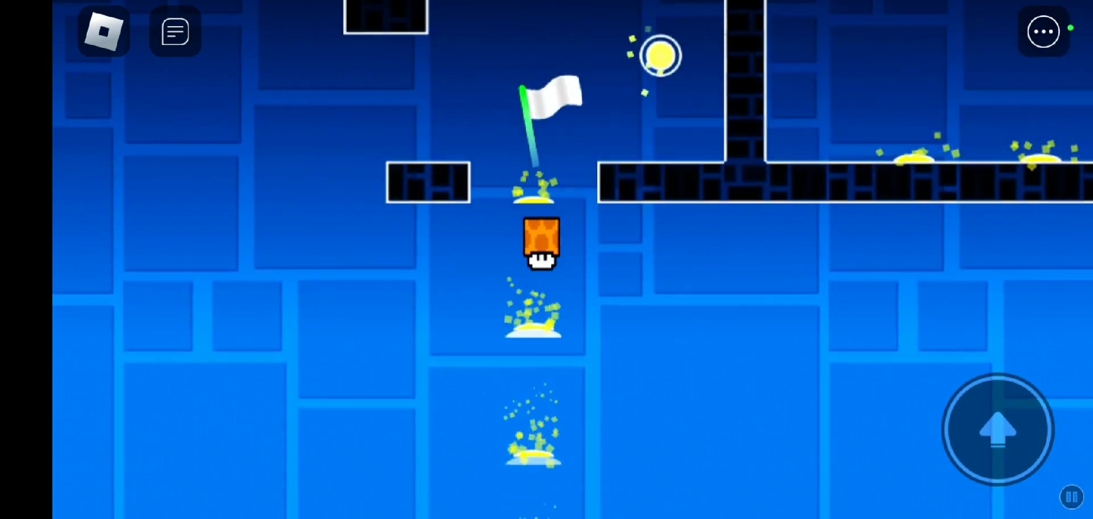
click(998, 428)
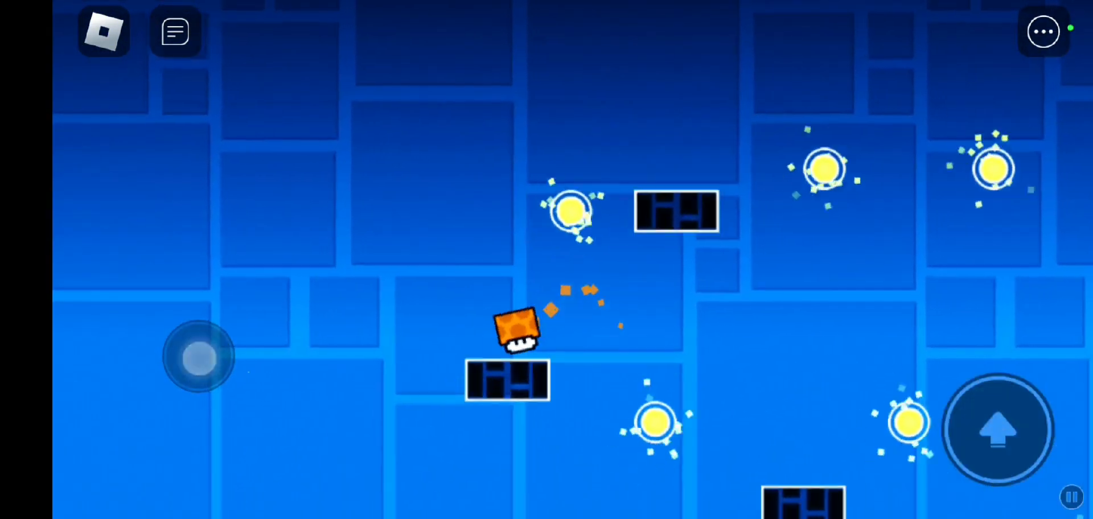
click(999, 429)
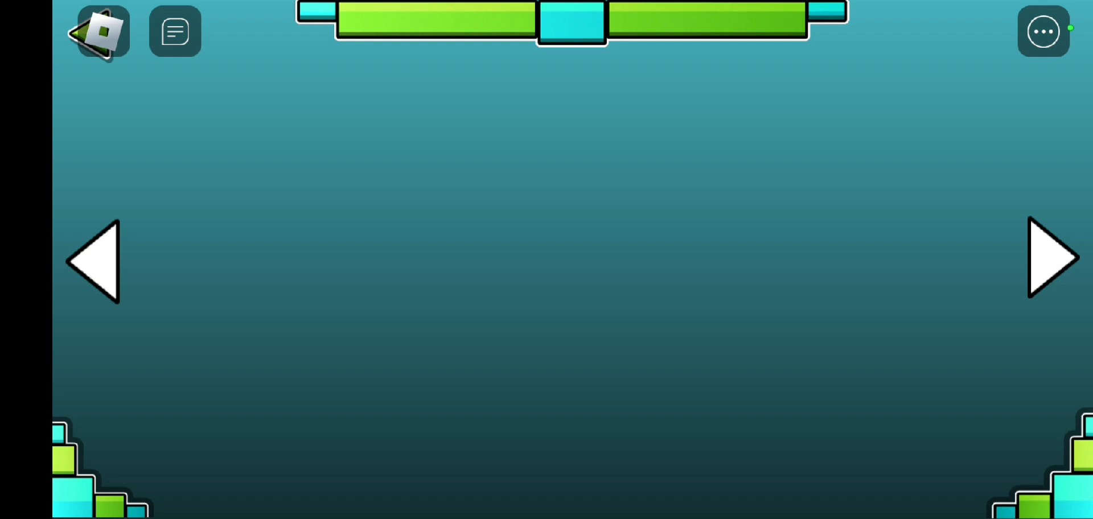
Flip through the Height Climber and Box Of Doom levels, then go back to the main menu.
click(1051, 259)
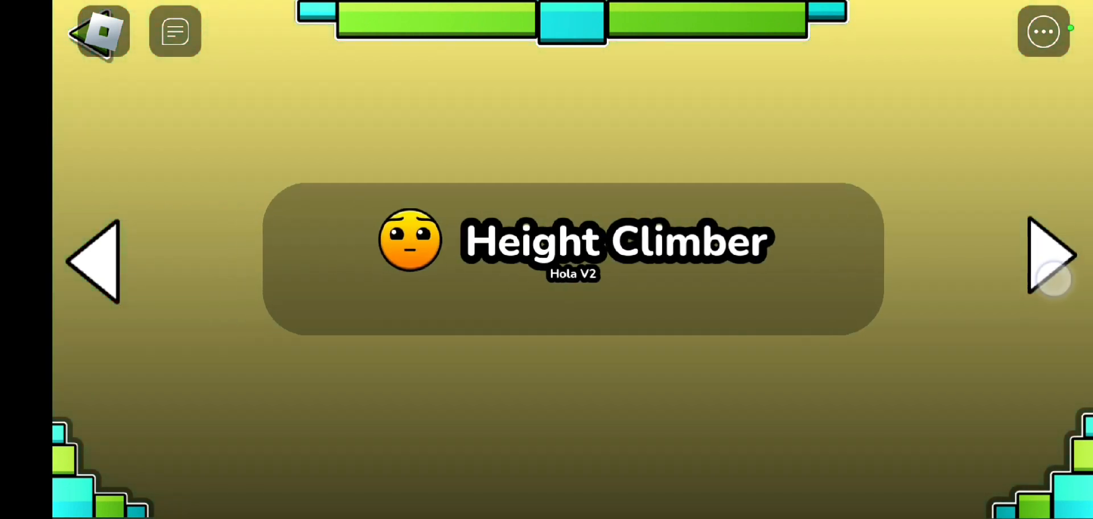
click(1052, 259)
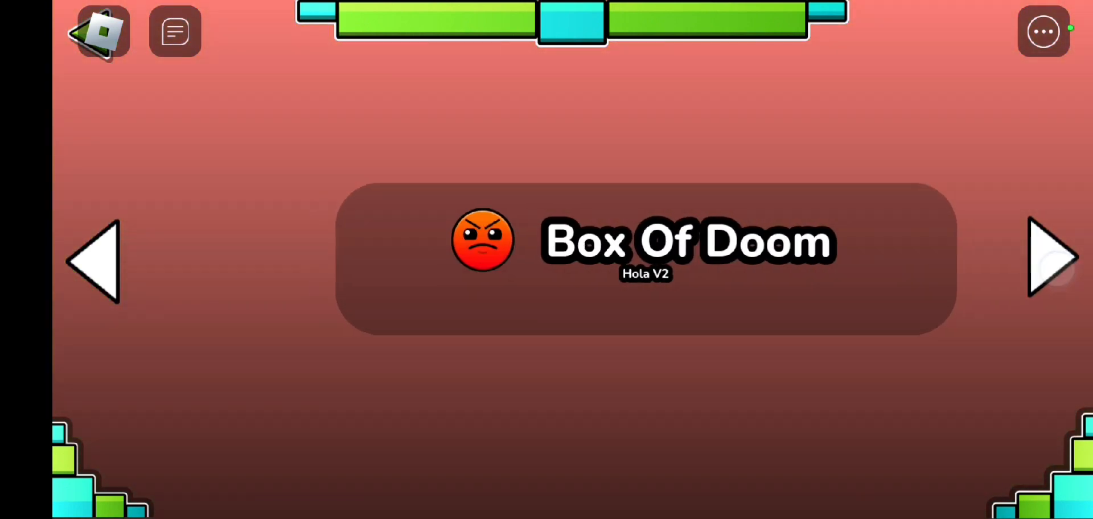
click(1053, 261)
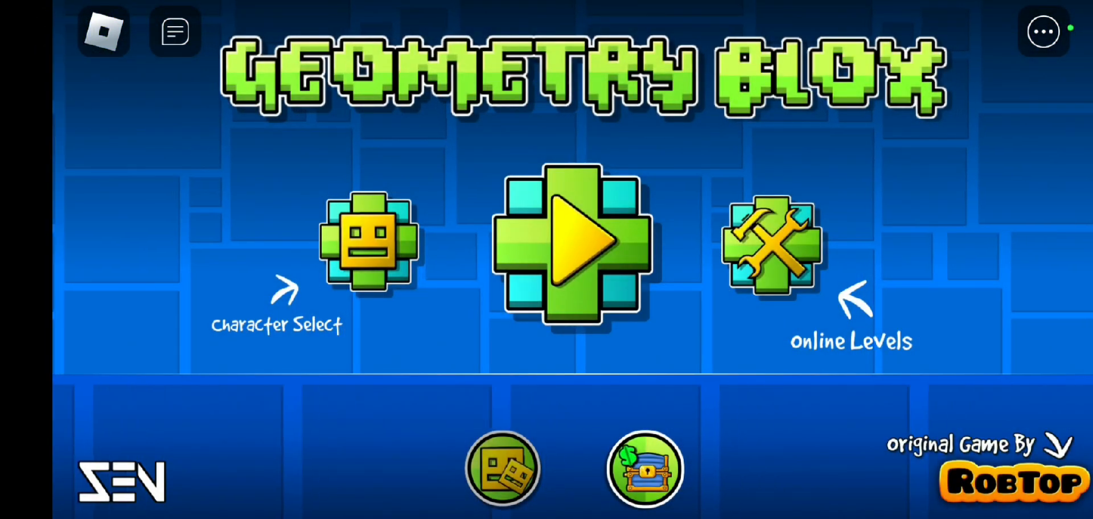
Open Online Levels and then its level search.
click(569, 248)
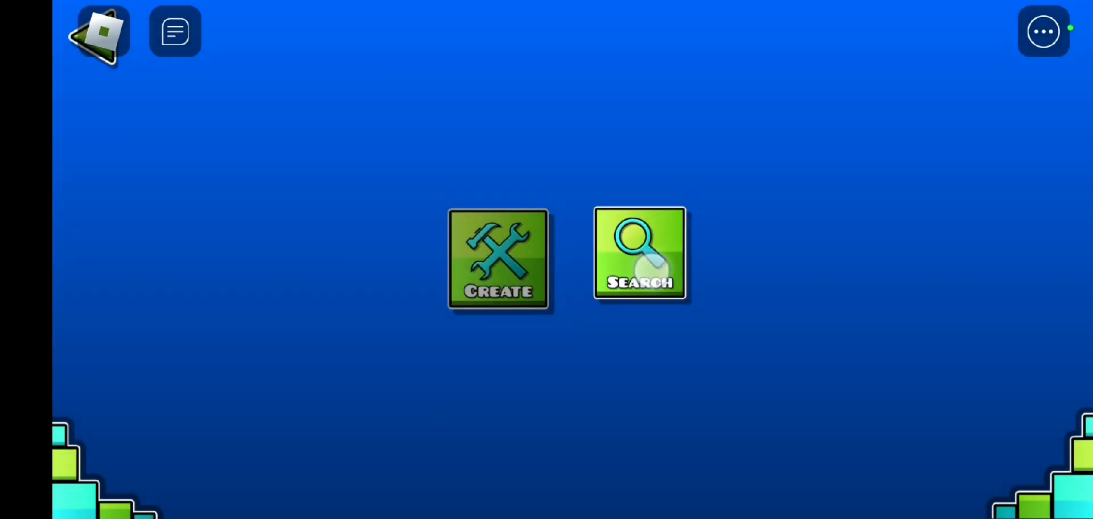
click(639, 254)
text(Geo)
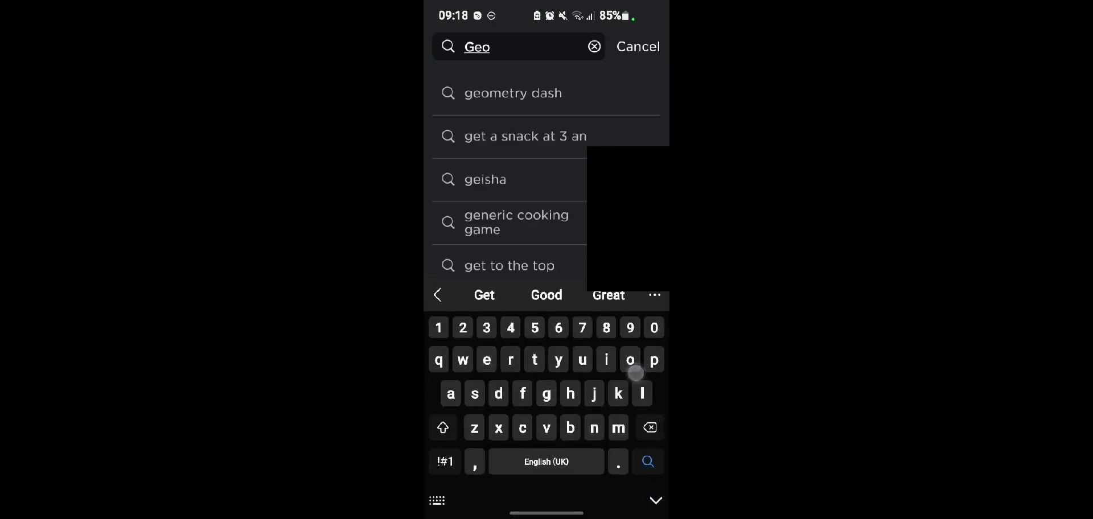
Search 'geometry dash', join a result game and tap past its start screen.
click(513, 92)
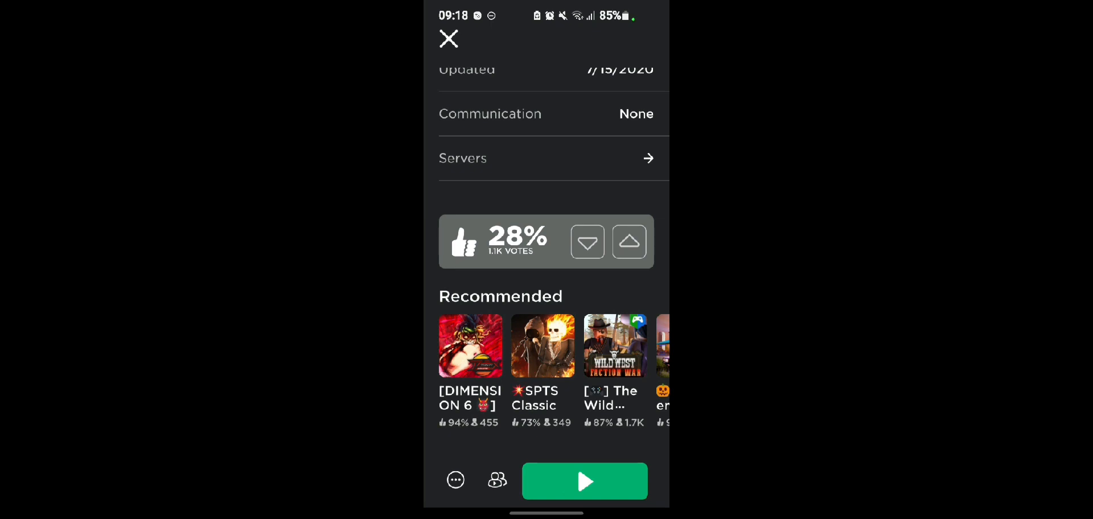
click(584, 481)
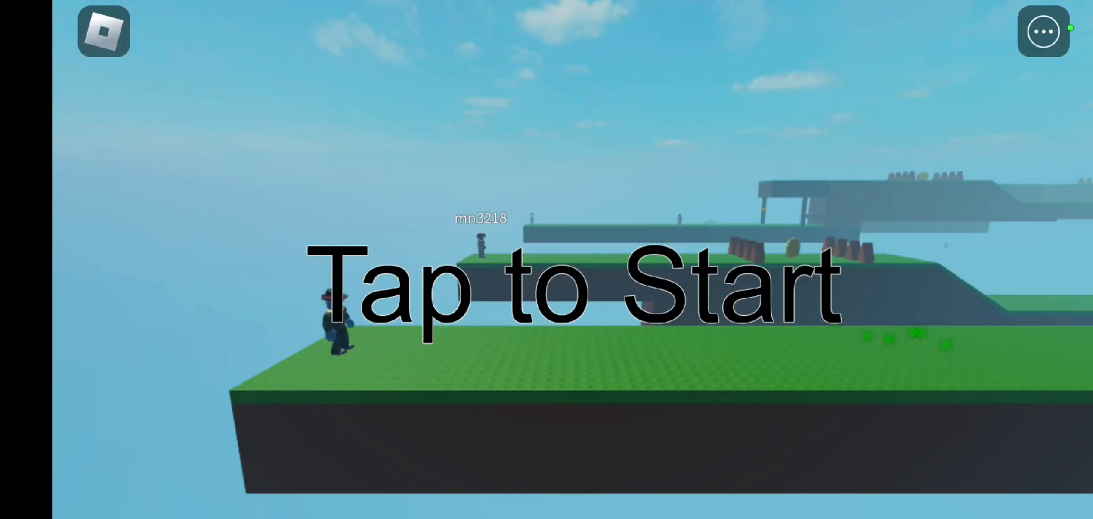
click(547, 279)
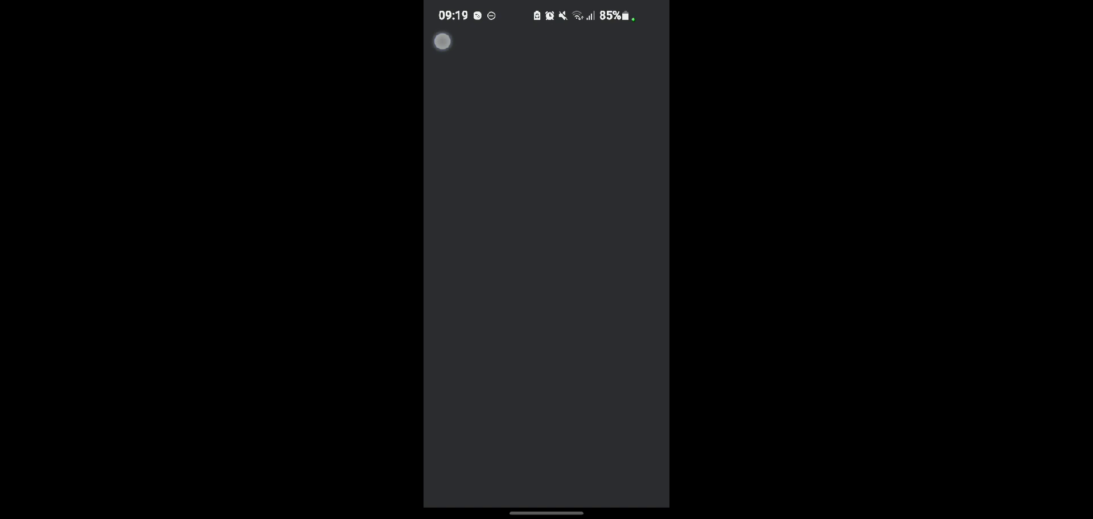
Type G into the search to find Find the Geometry Dash Difficulties.
text(G)
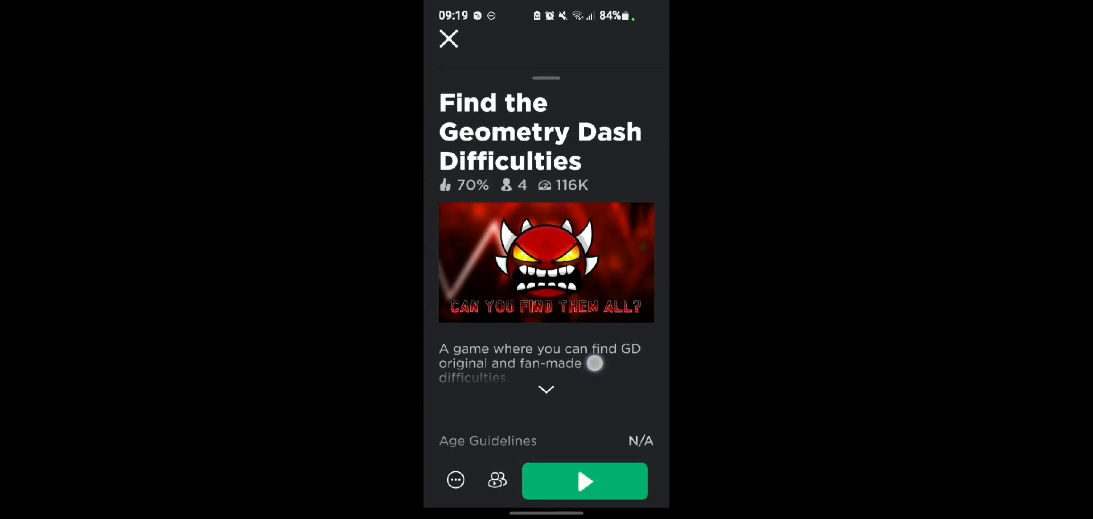
Create the free private server H from the Servers section and join it.
scroll(down, 3)
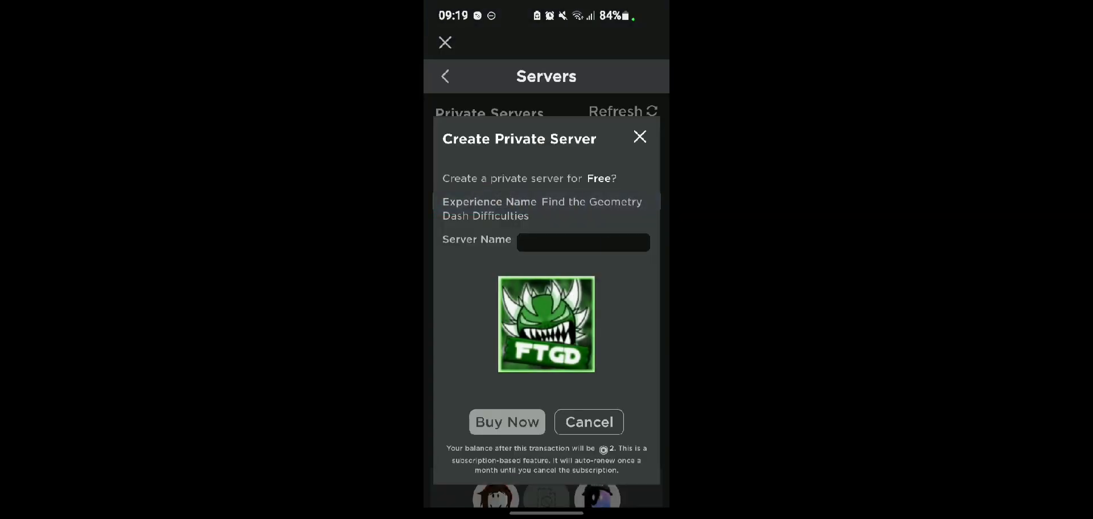
click(583, 242)
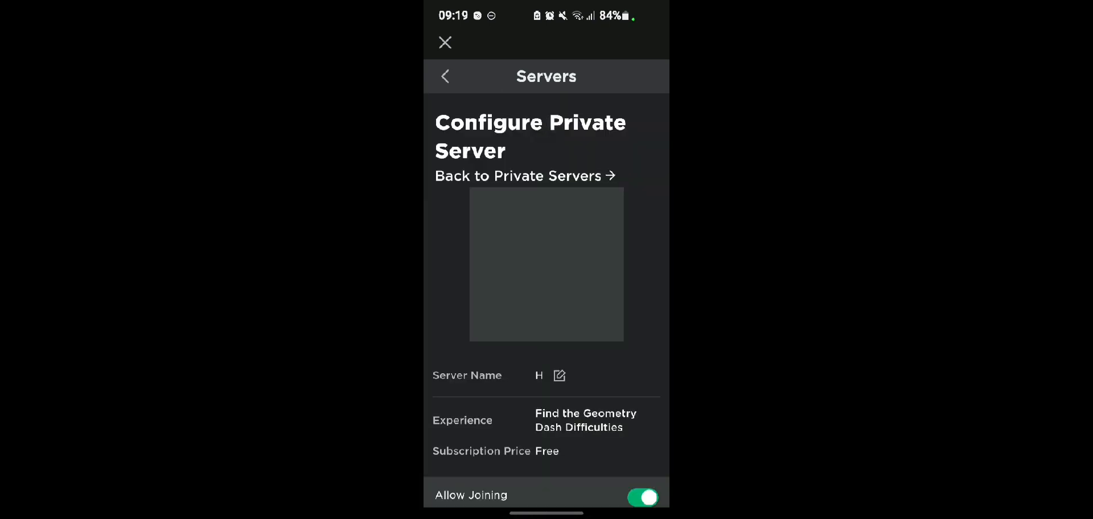
scroll(down, 3)
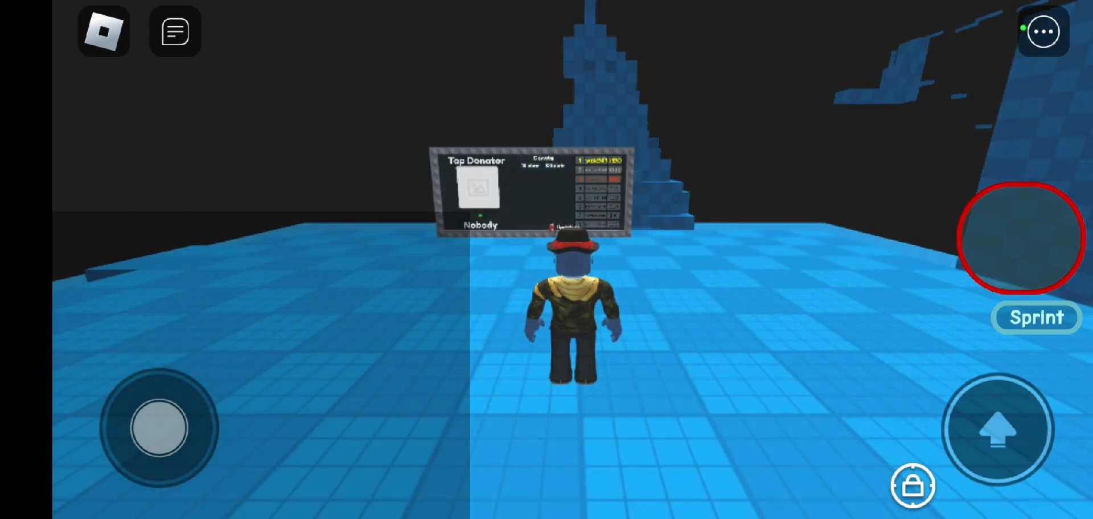
Walk the avatar from spawn onto the narrow ledge through the blue block maze.
drag(158, 428, 230, 338)
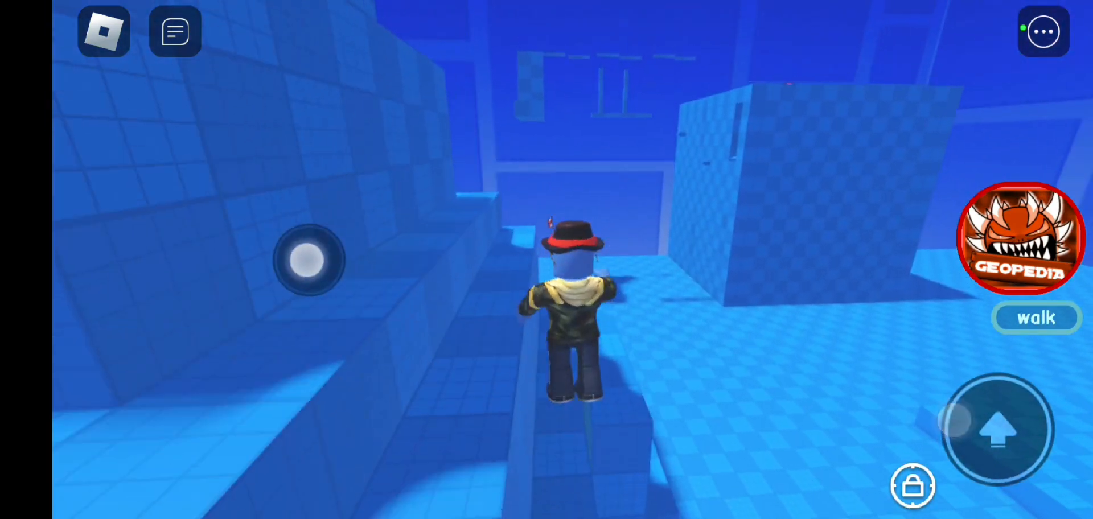
Walk the avatar to the open blue rooftop, then choose to leave the experience.
drag(310, 262, 352, 234)
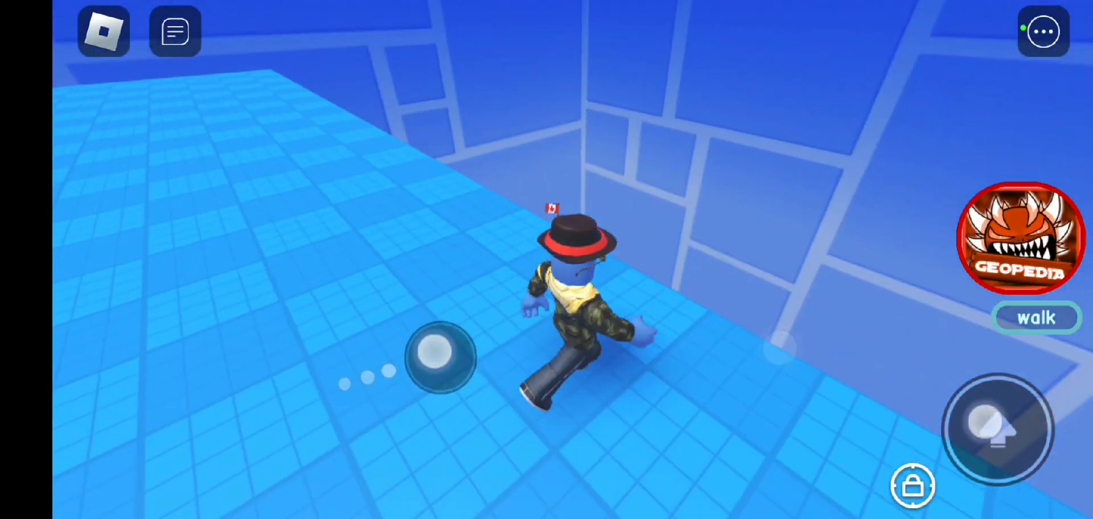
click(175, 31)
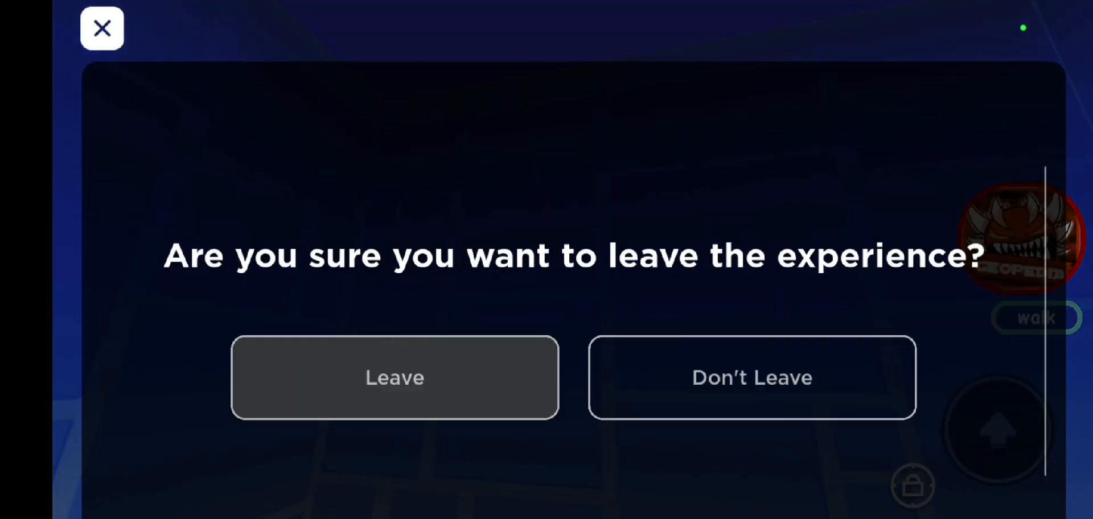
Confirm leaving, then search Roblox using the 'geometry dash' suggestion.
click(394, 377)
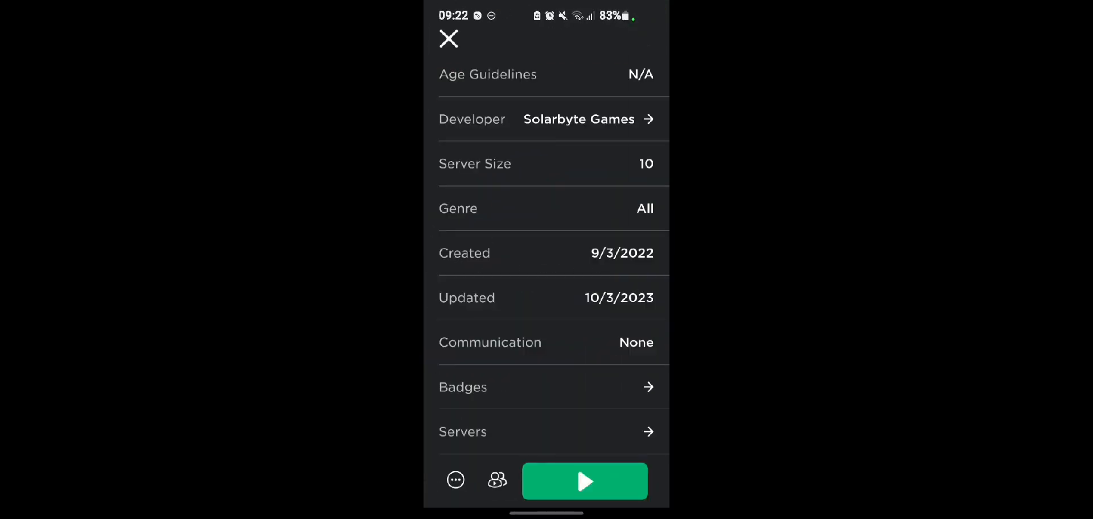
click(448, 40)
text(Geo)
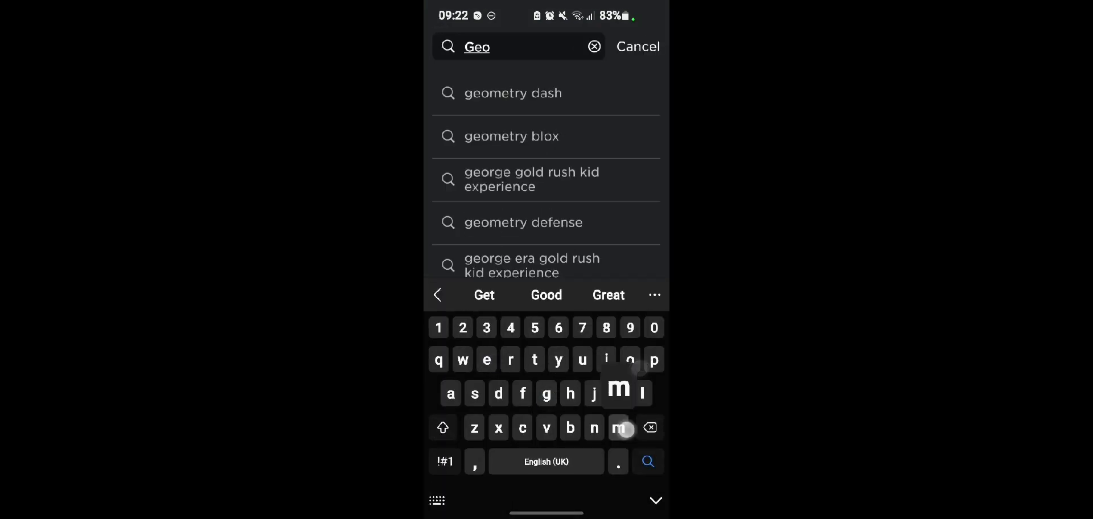
click(513, 93)
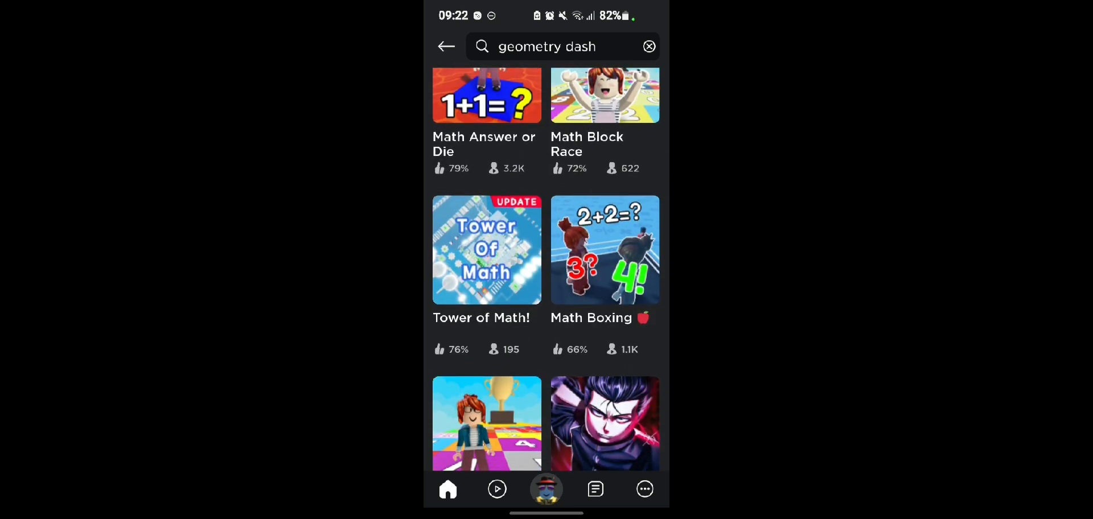
Scroll the search results and open the Geometry Dash experience.
scroll(down, 3)
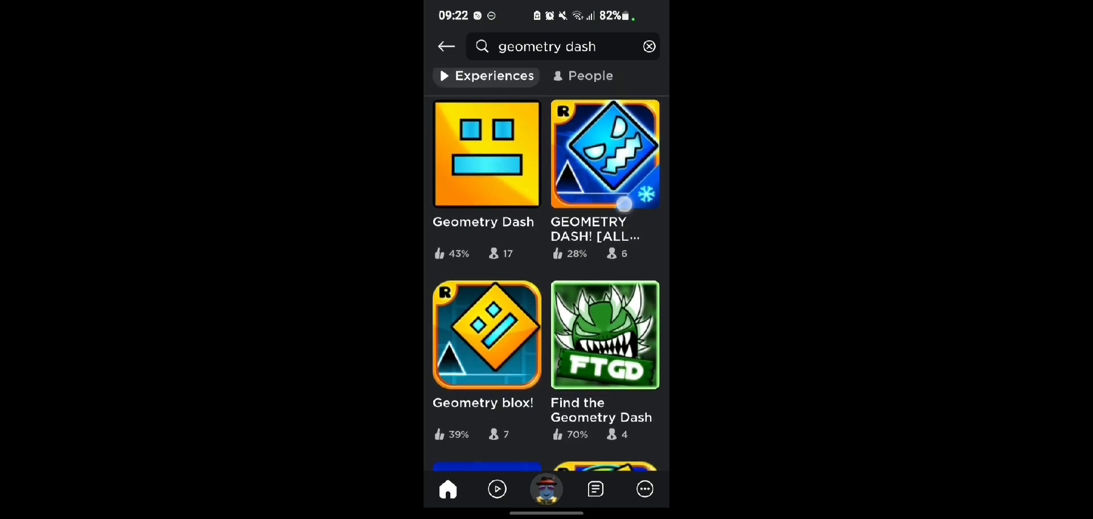
click(486, 154)
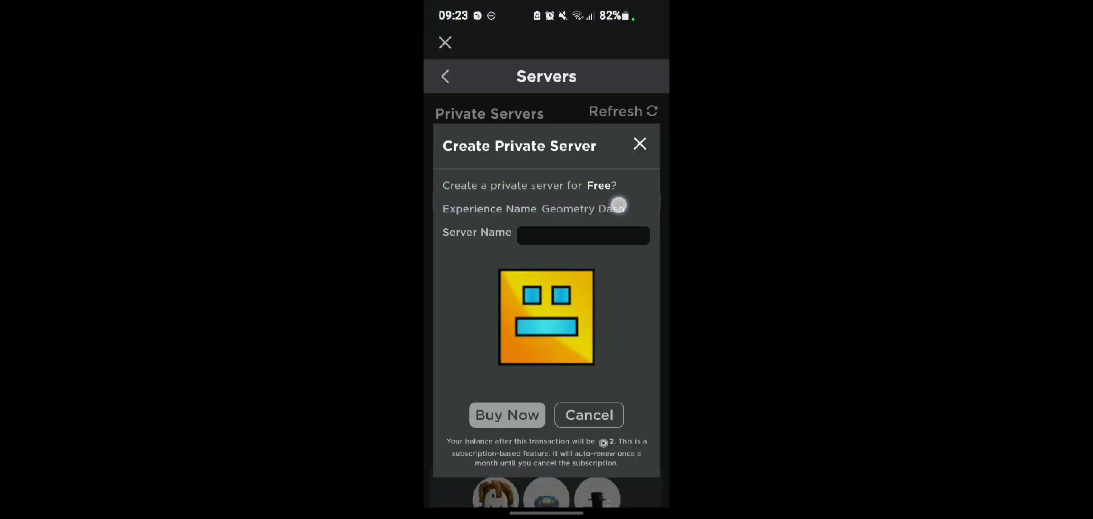
Name the free private server 'H', return to Private Servers, and join it.
text(H)
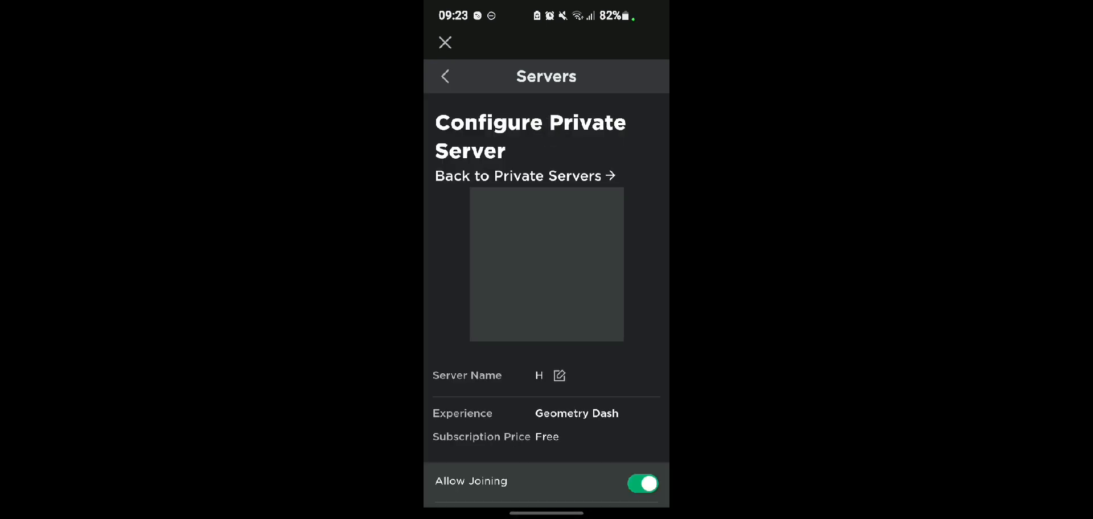
scroll(down, 3)
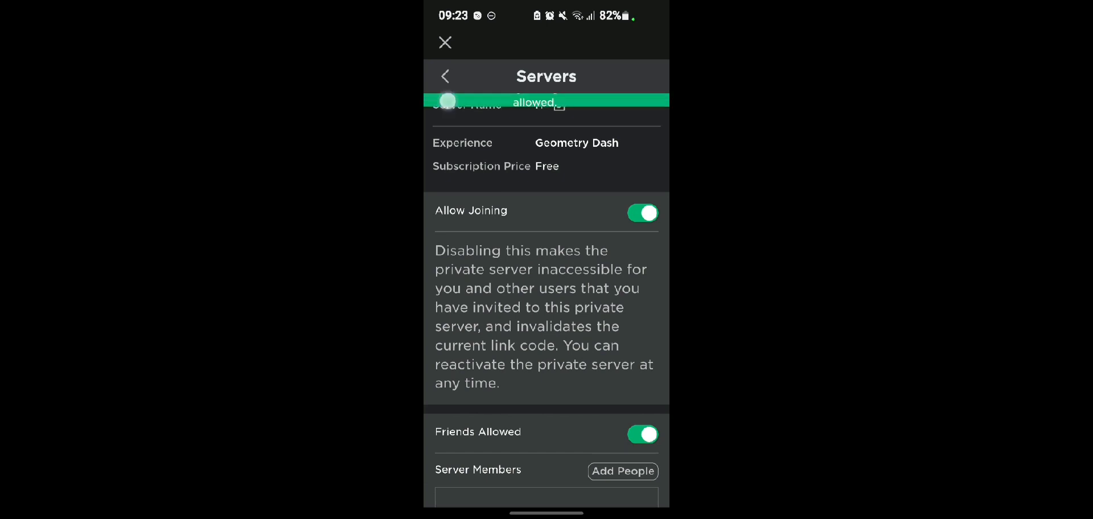
click(445, 76)
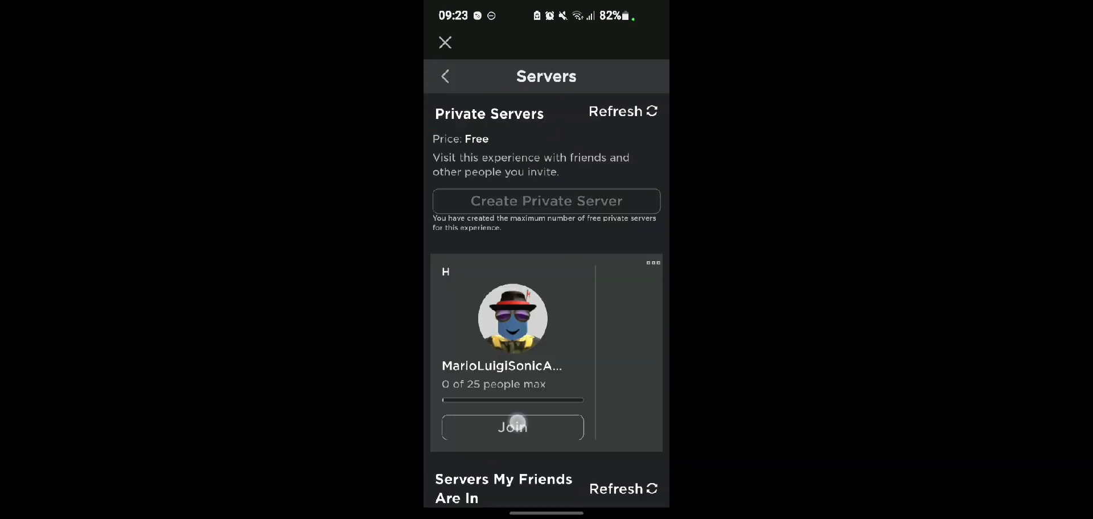
click(512, 426)
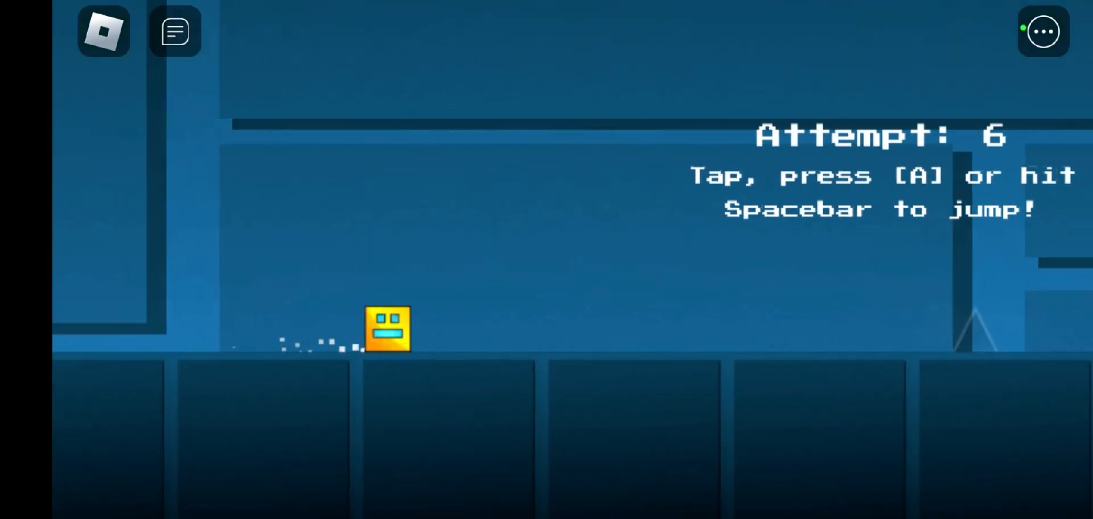
Jump the yellow cube over the double spikes with Space.
key(space)
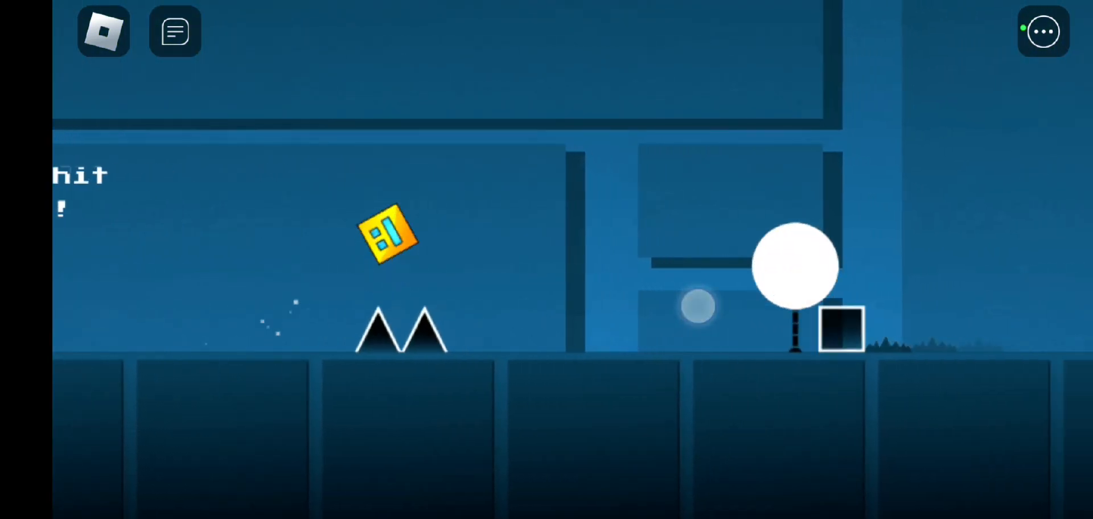